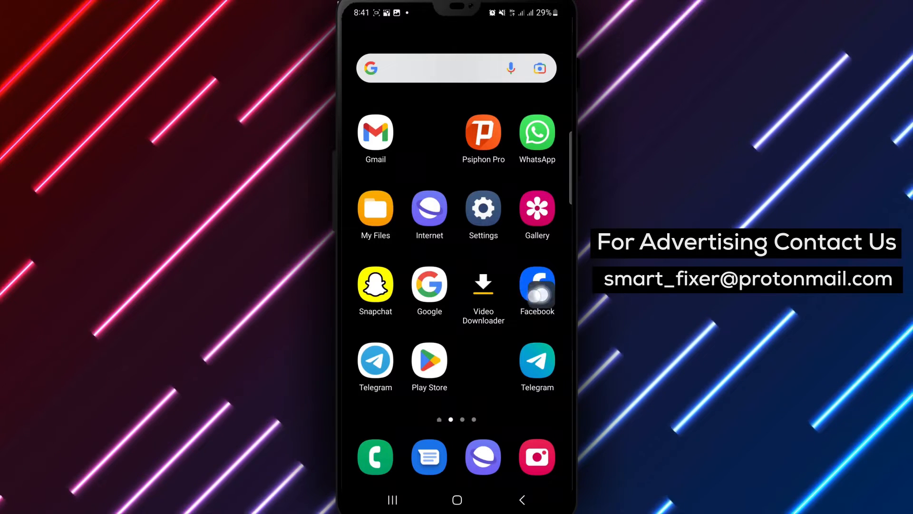
# Launch the Facebook app from the Android home screen
pyautogui.click(536, 288)
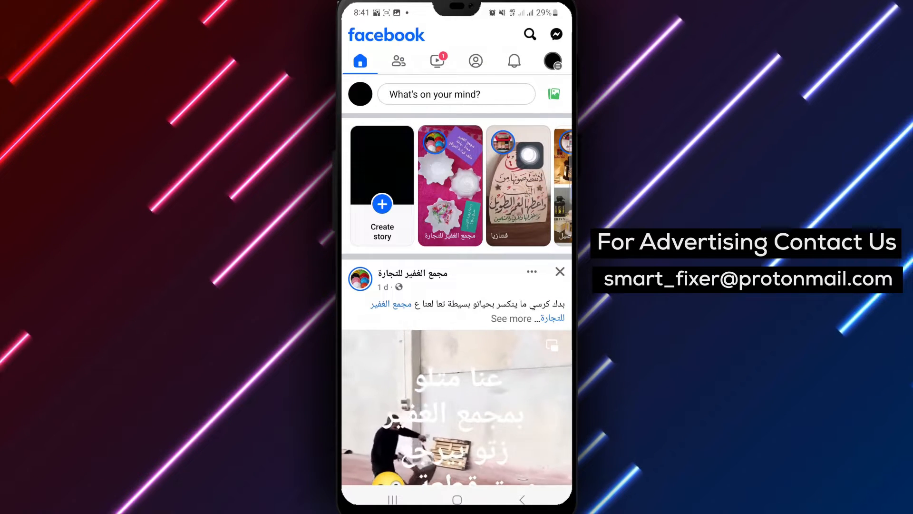
# Open the Facebook Menu page with shortcuts like Saved, Memories and Groups
pyautogui.click(551, 60)
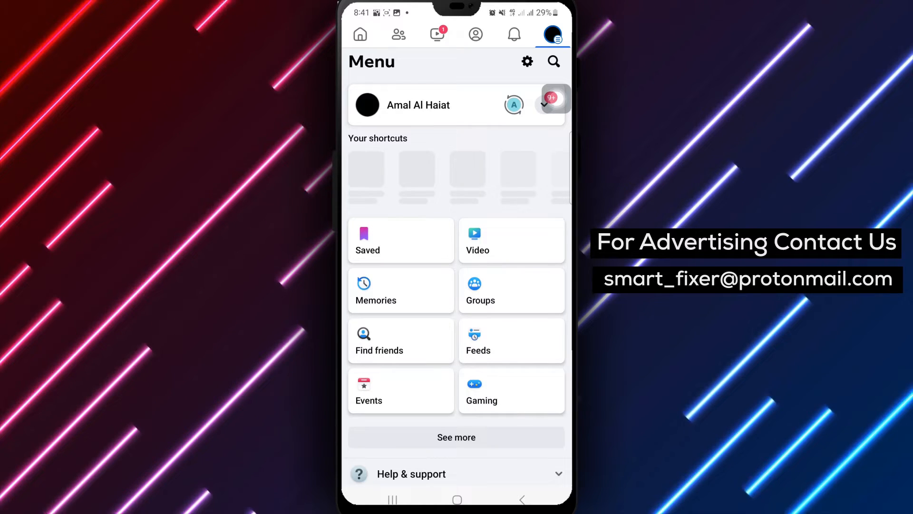
# Open the Activity log from Settings & privacy under Your activity
pyautogui.click(526, 62)
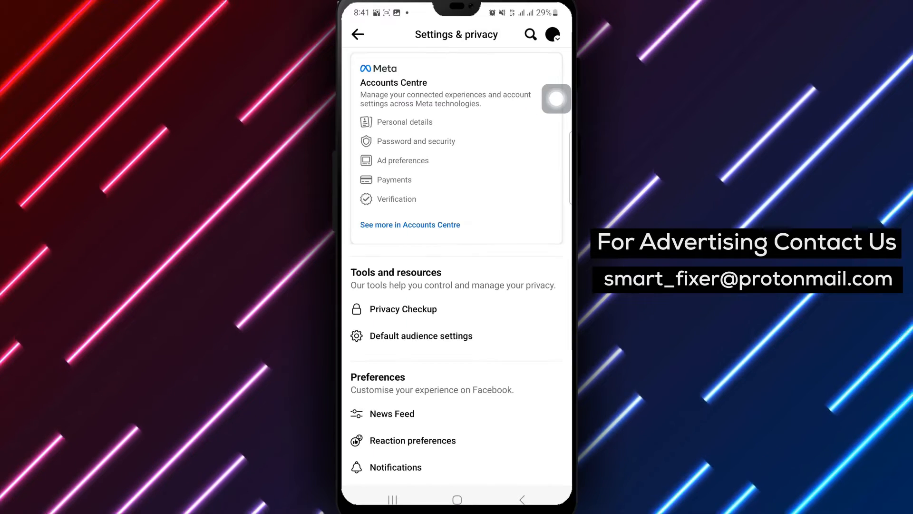
pyautogui.scroll(-3)
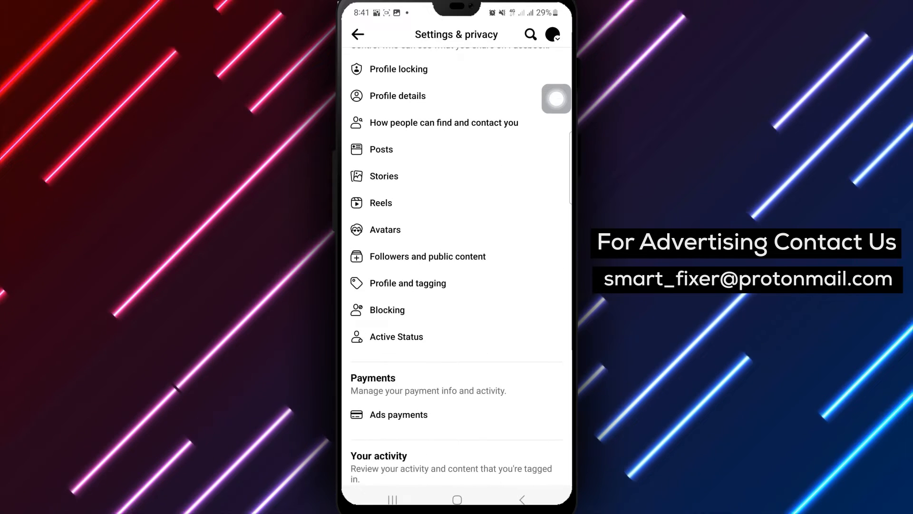
pyautogui.scroll(3)
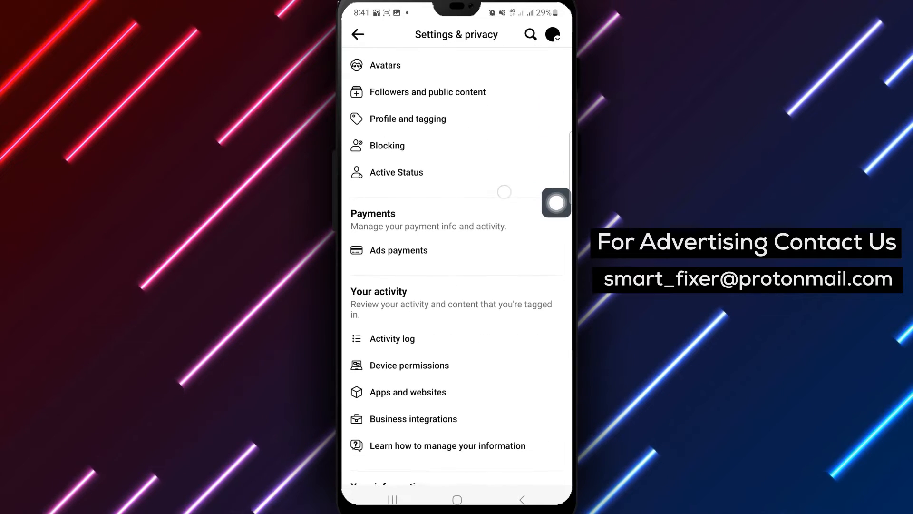
pyautogui.click(393, 339)
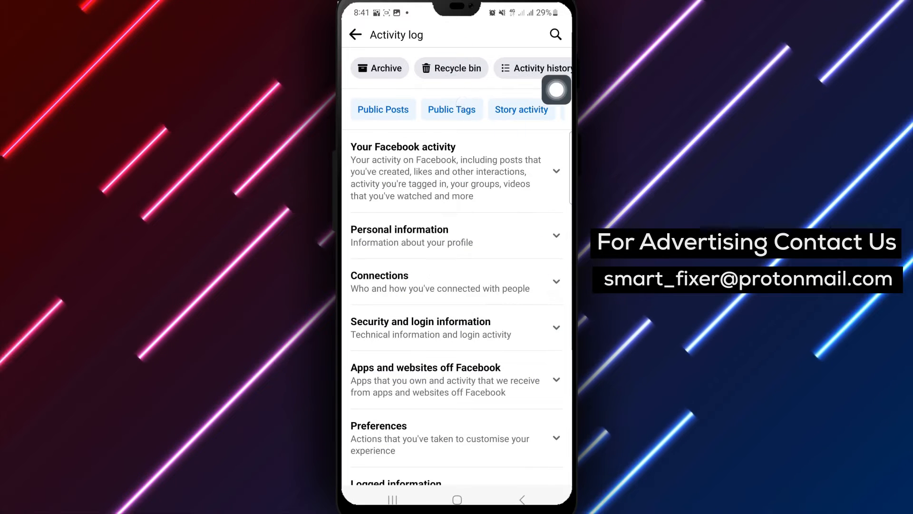
# In the Recycle bin, choose Restore to profile for the deleted photo post
pyautogui.click(451, 68)
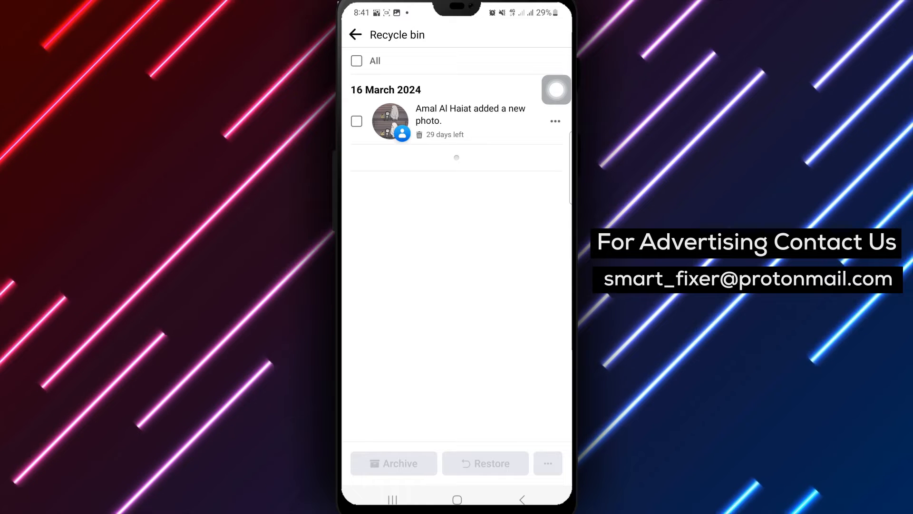
pyautogui.click(554, 121)
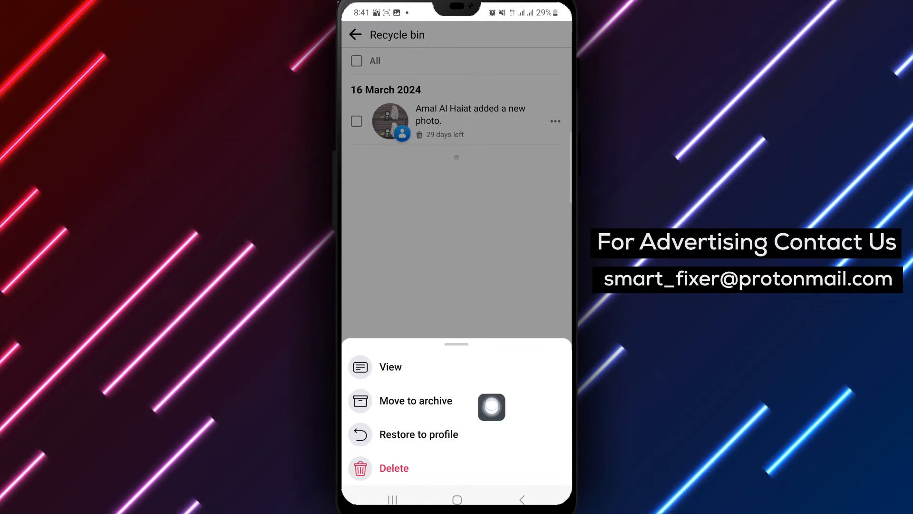
pyautogui.click(418, 434)
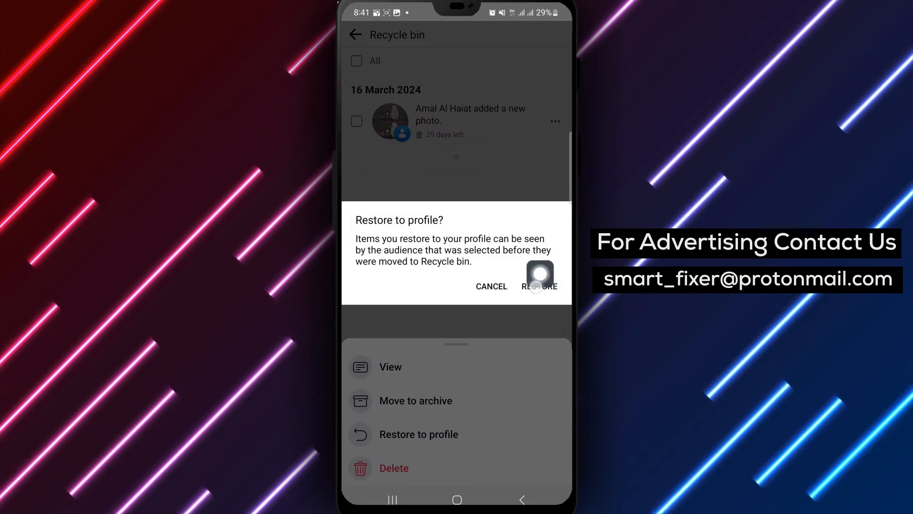
pyautogui.moveTo(527, 311)
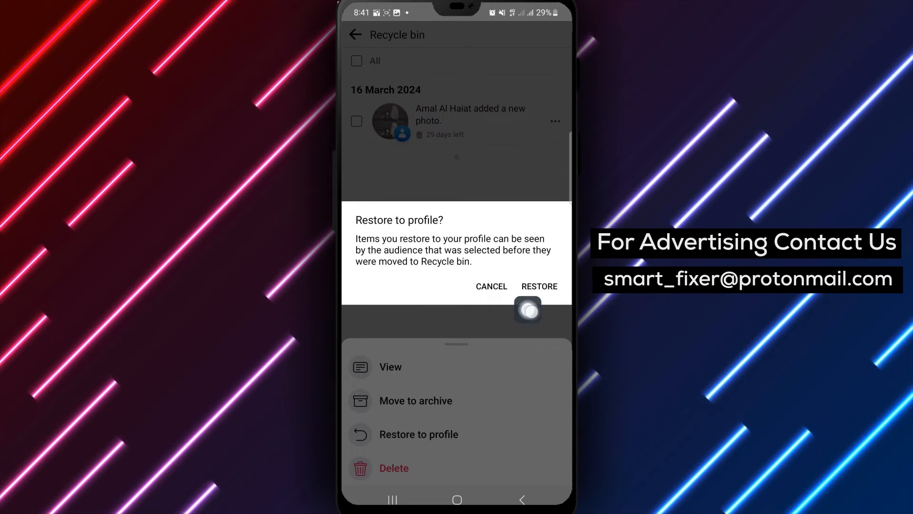